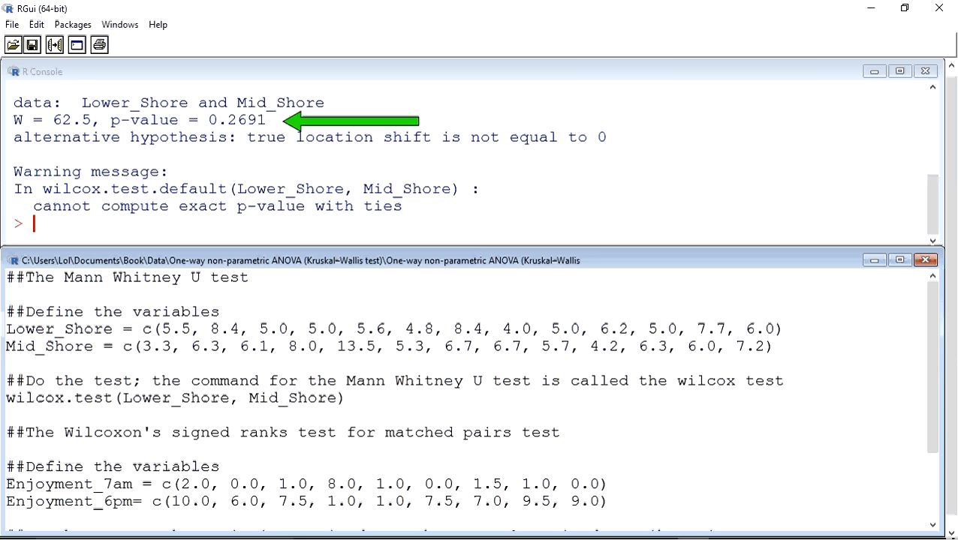
{"action": "left_click", "coordinate": [8, 415]}
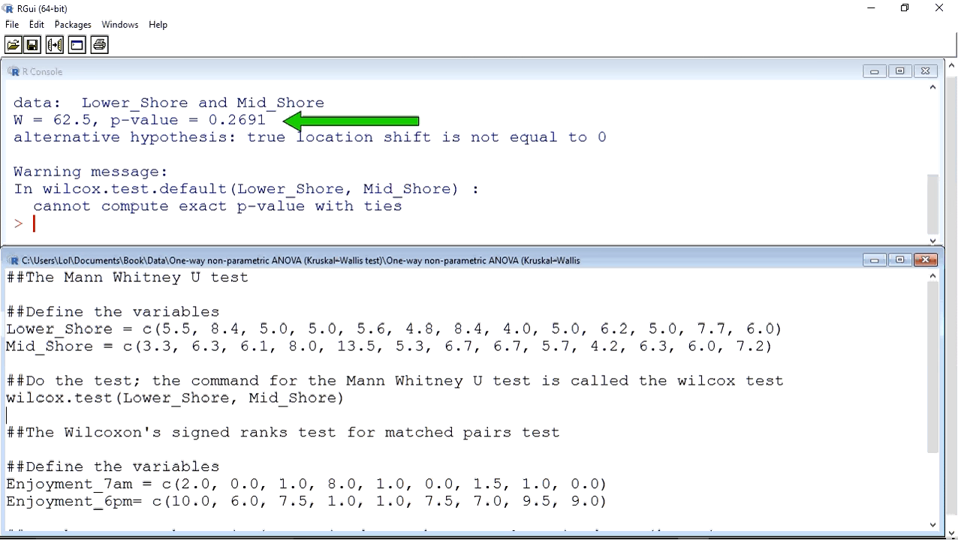